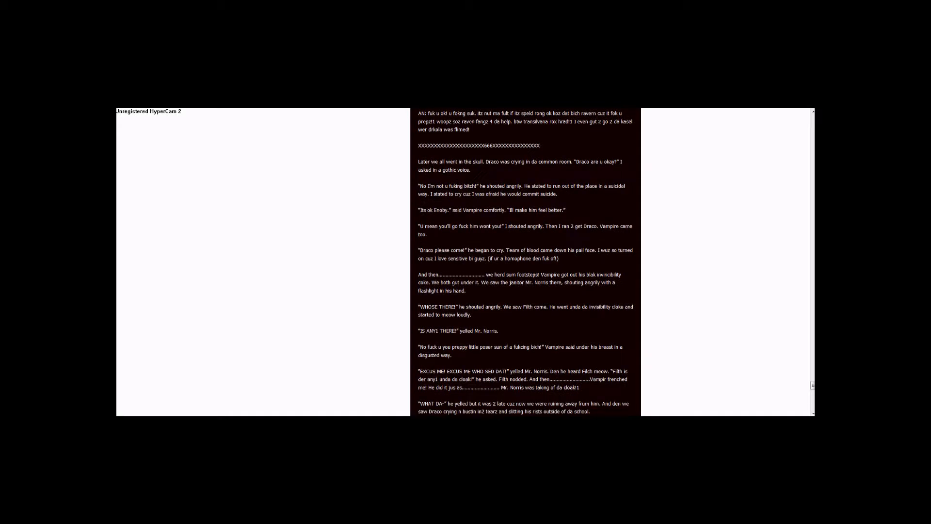
pyautogui.scroll(-3)
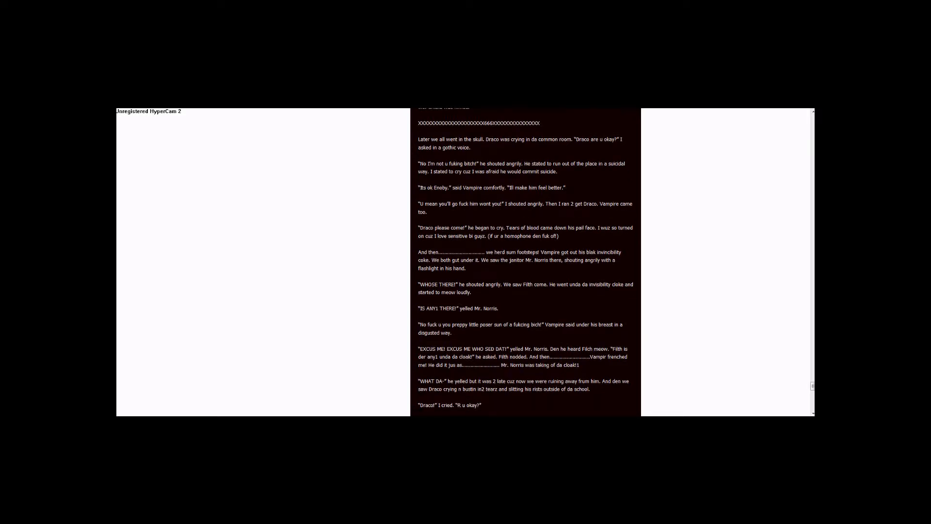
pyautogui.scroll(-3)
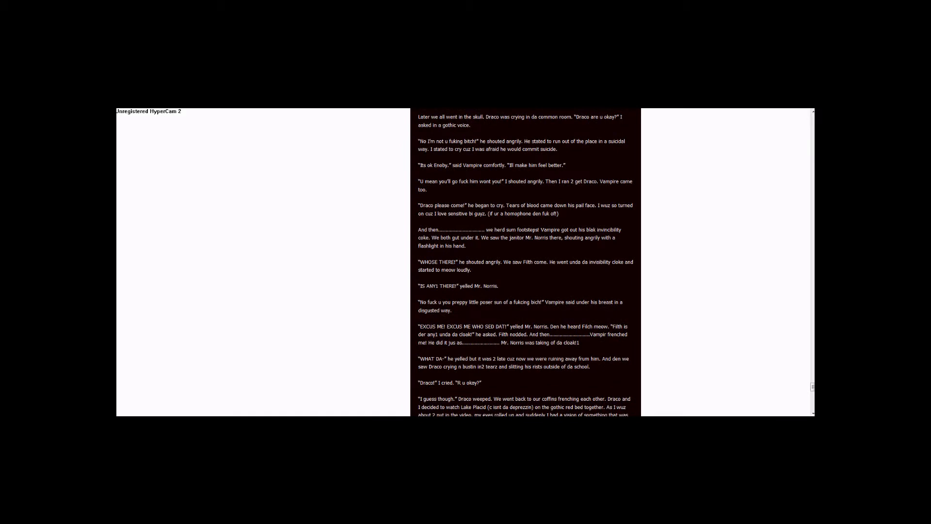